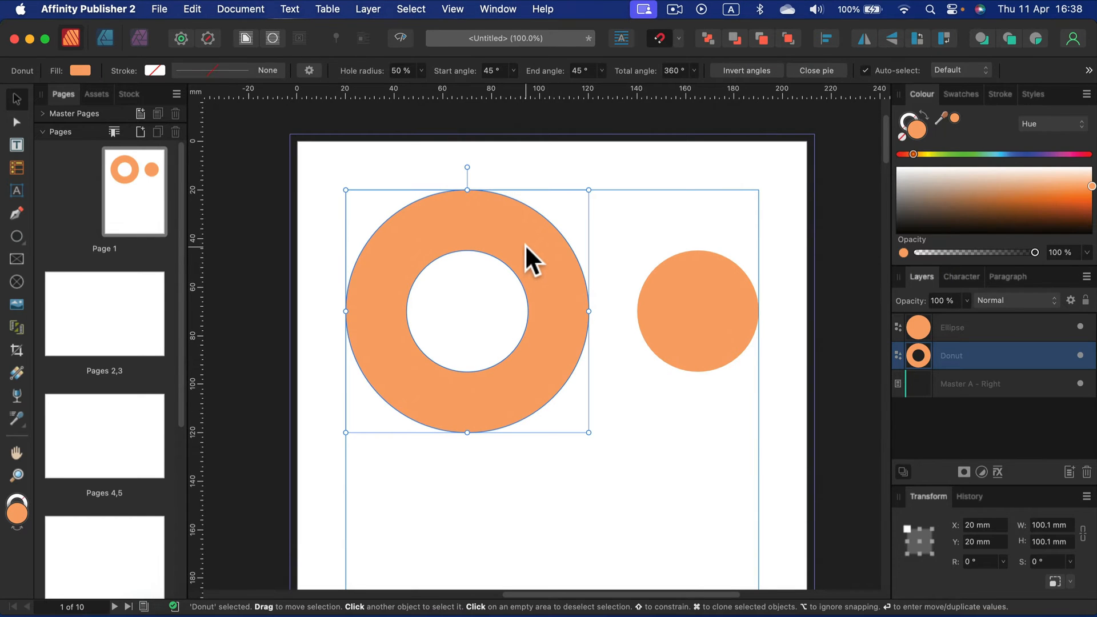
mouse_move(870, 251)
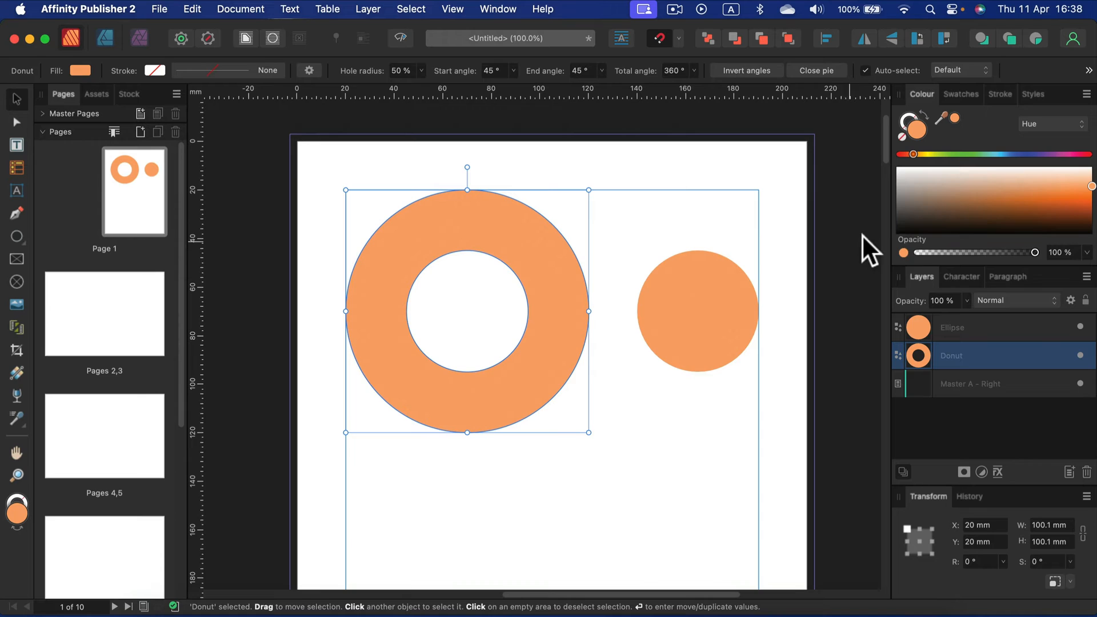
mouse_move(1058, 348)
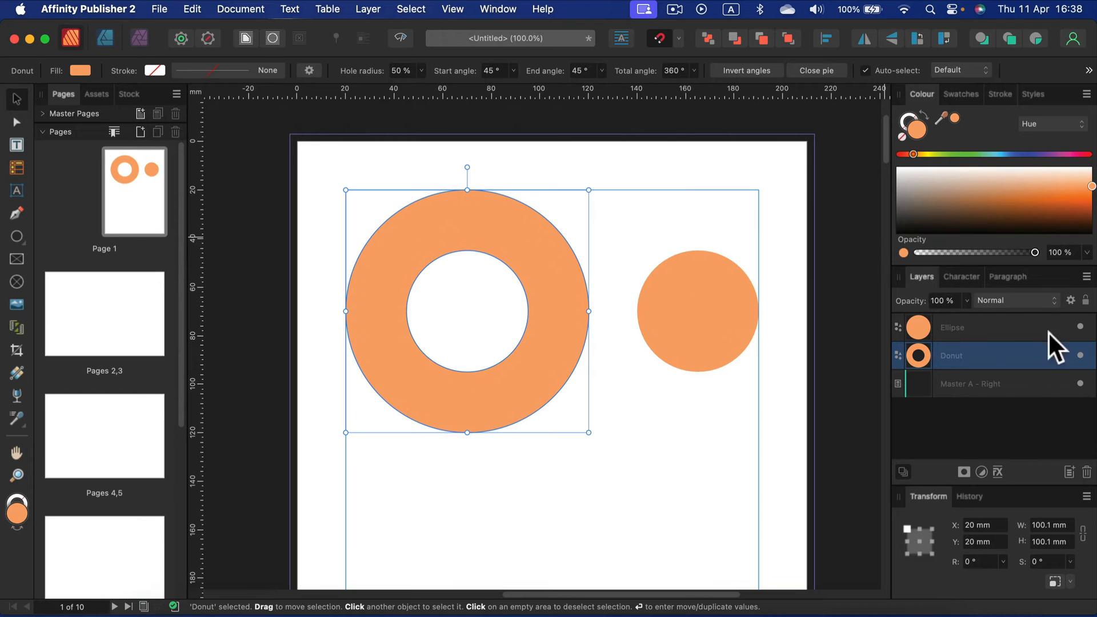
mouse_move(1009, 482)
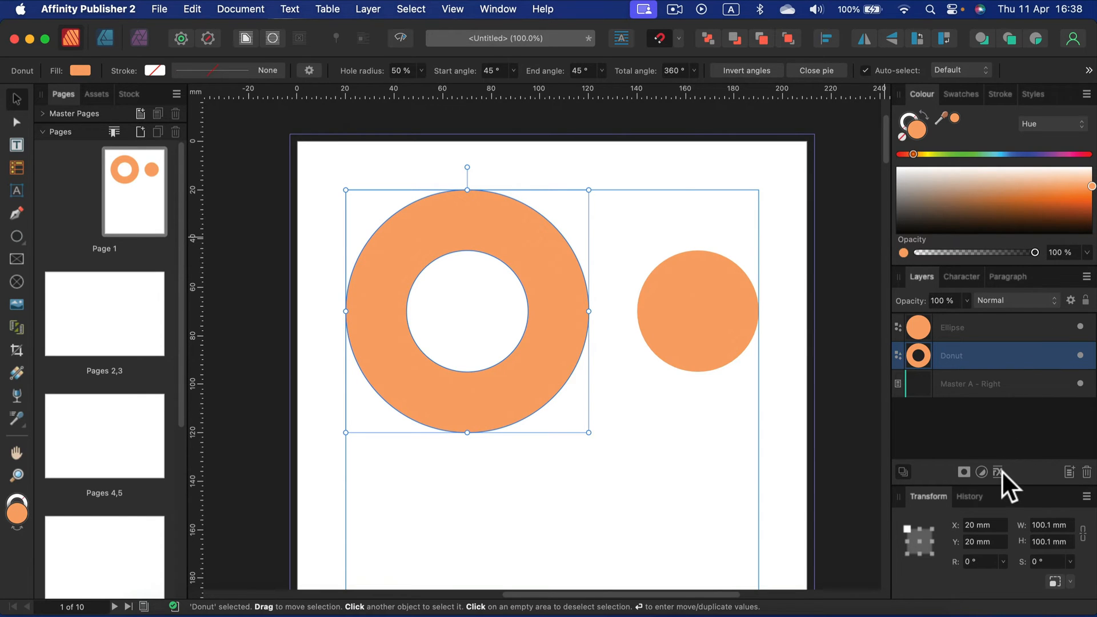
mouse_move(999, 471)
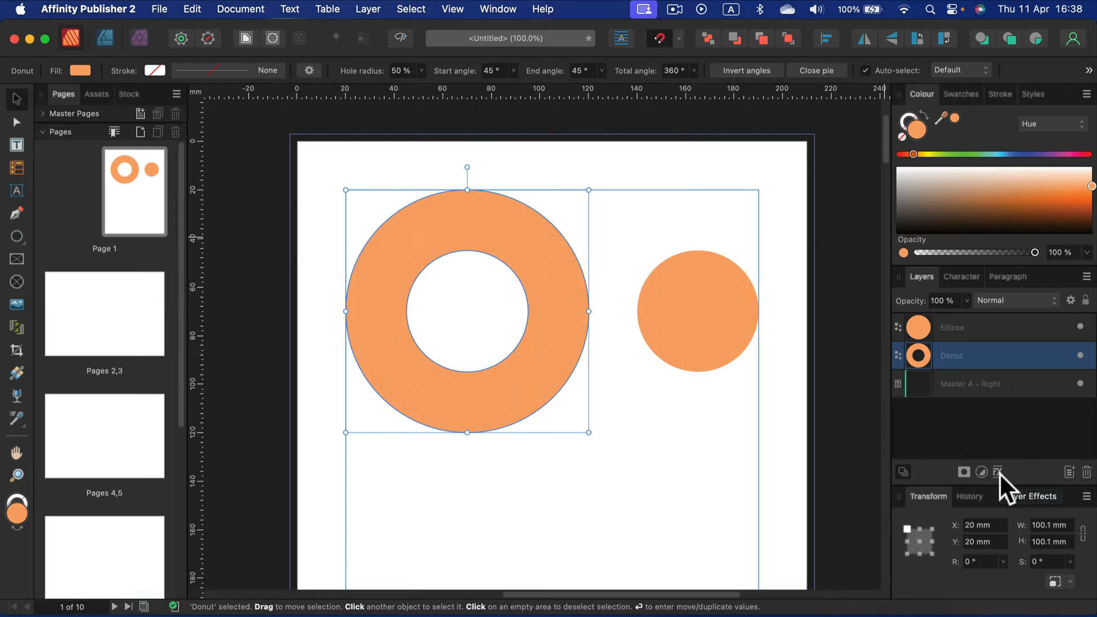
Step: Show the Outer Shadow settings in the donut's Layer Effects dialog
click(999, 472)
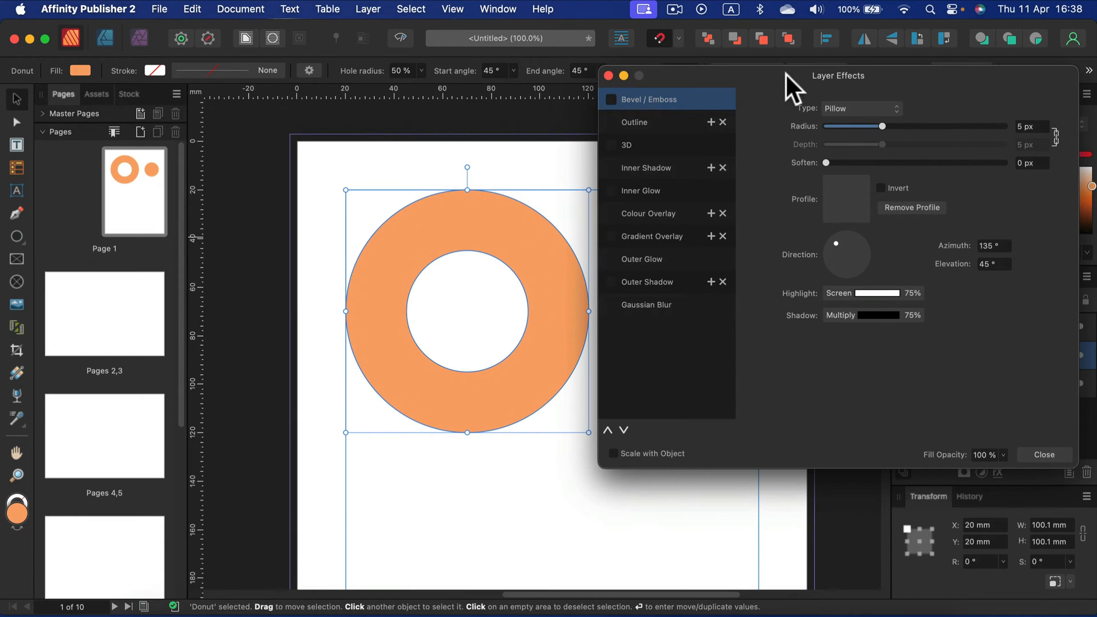
mouse_move(676, 297)
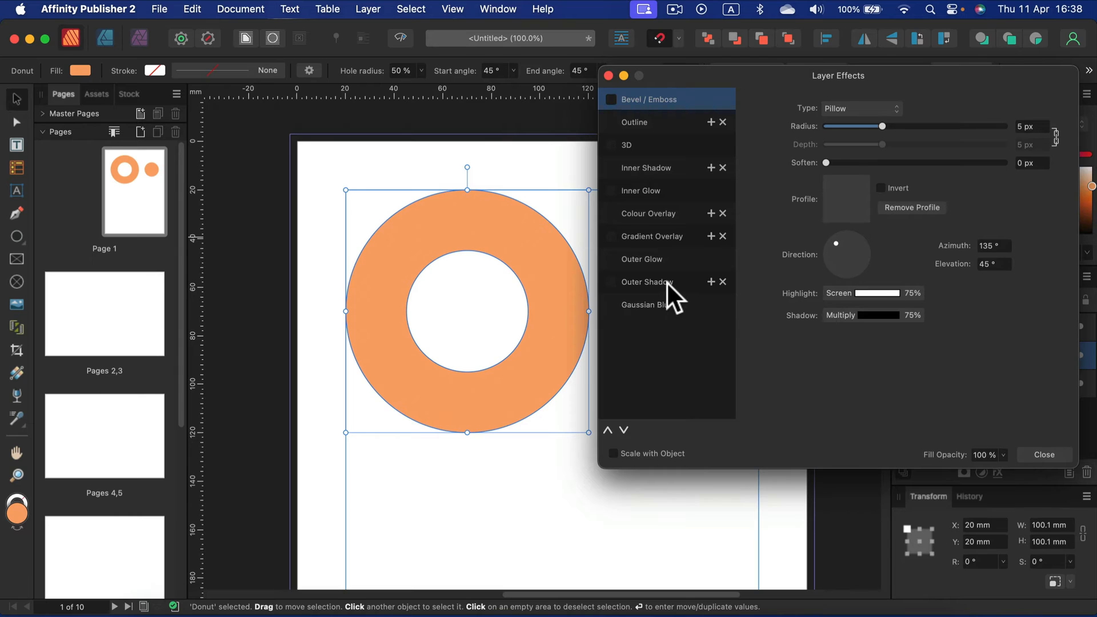
click(647, 282)
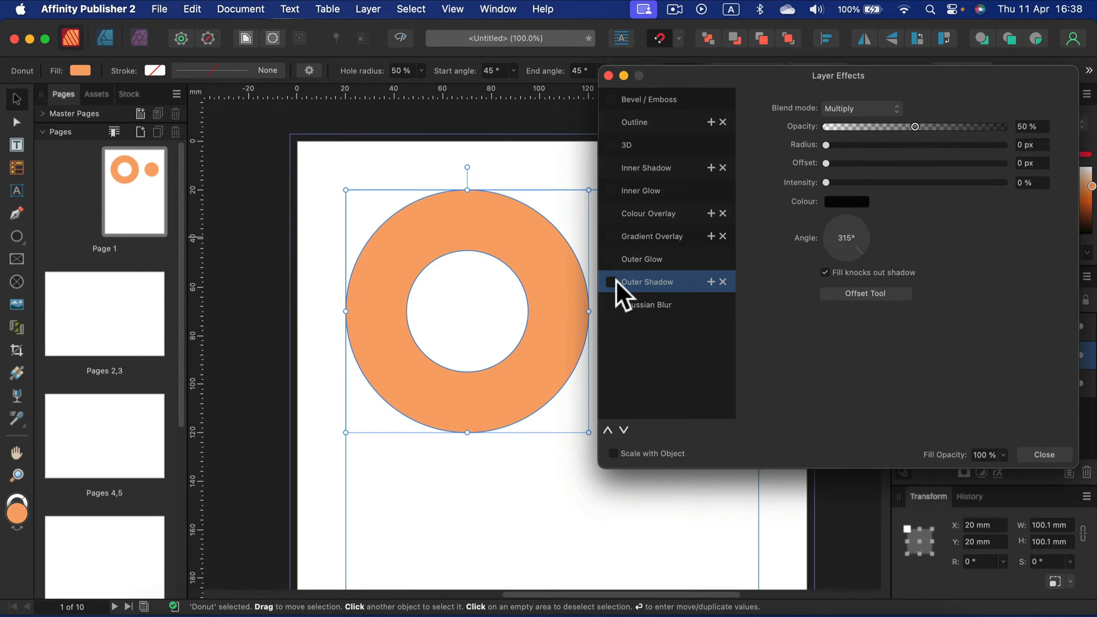
Step: Switch on Outer Shadow for the donut at its default values
click(611, 281)
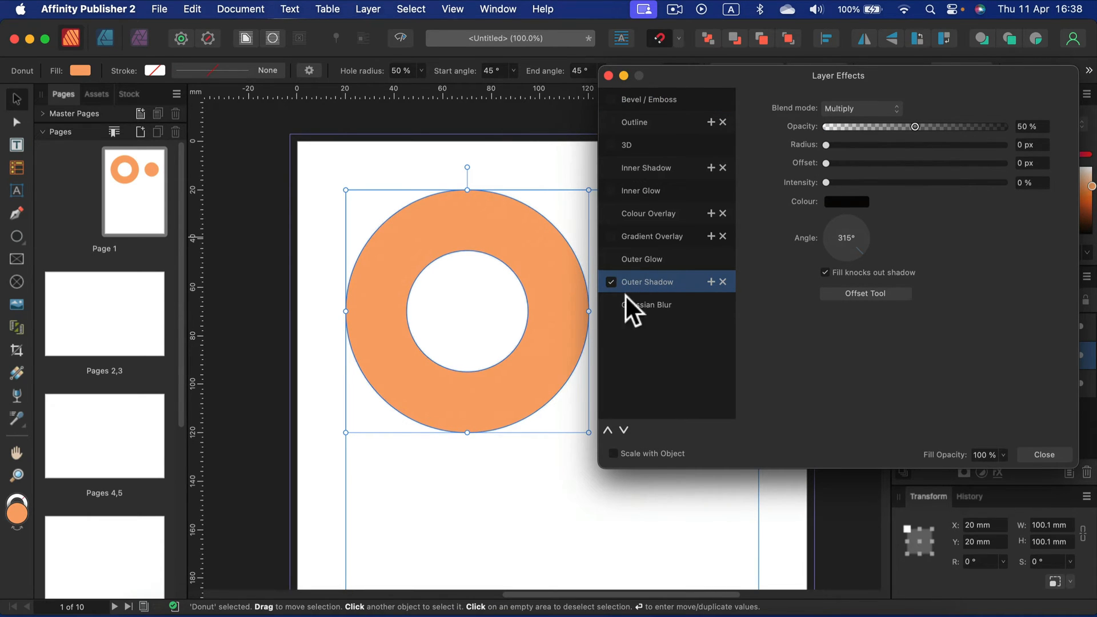
mouse_move(678, 301)
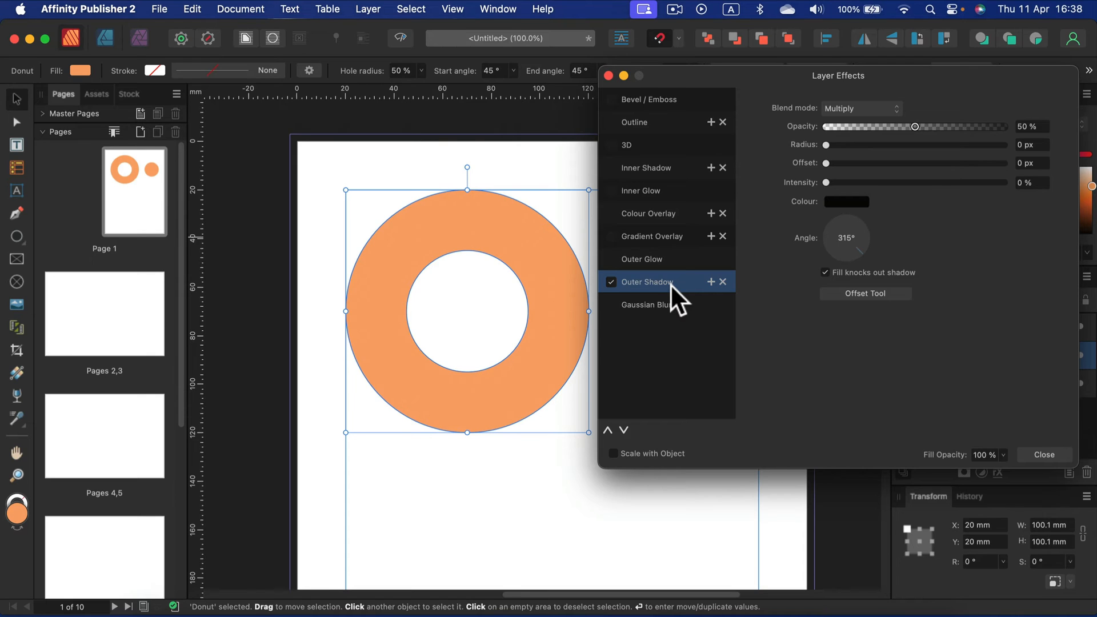
mouse_move(831, 159)
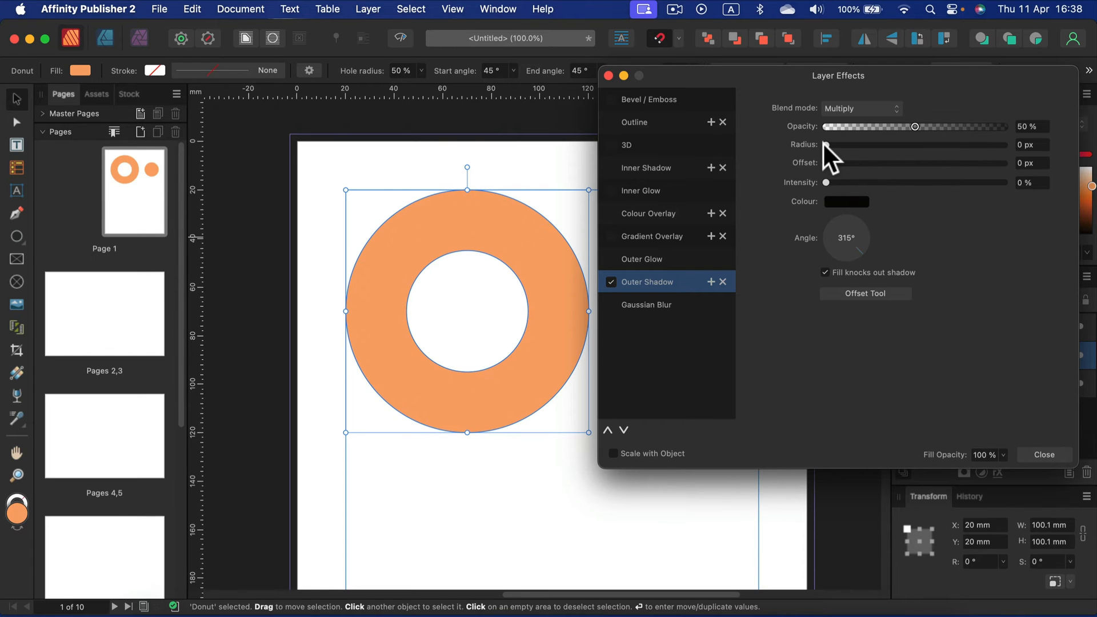
mouse_move(833, 157)
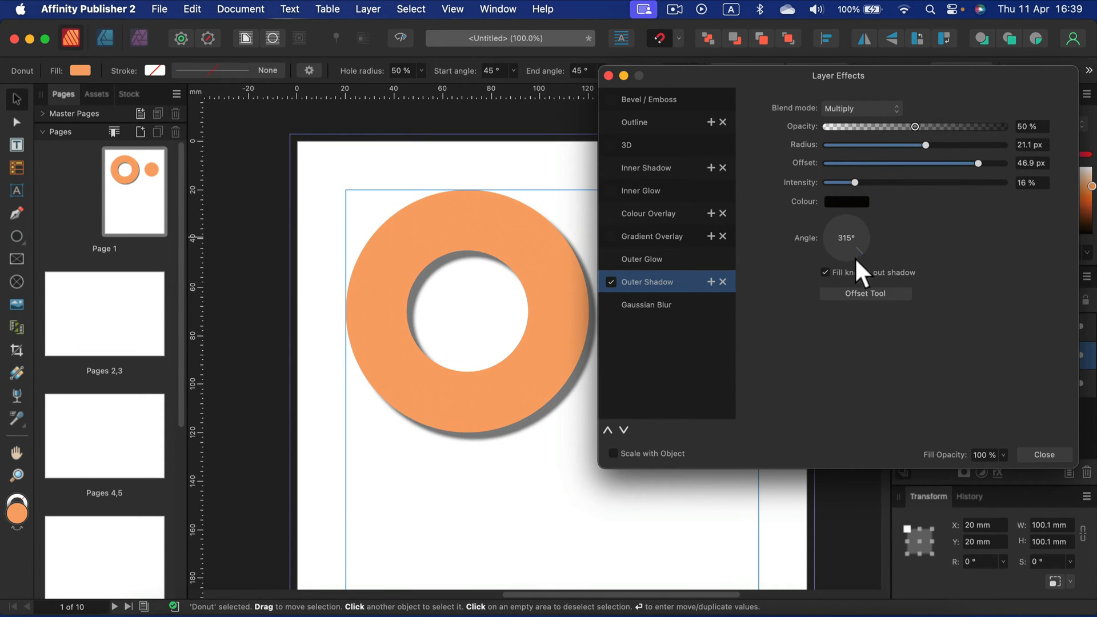
mouse_move(878, 286)
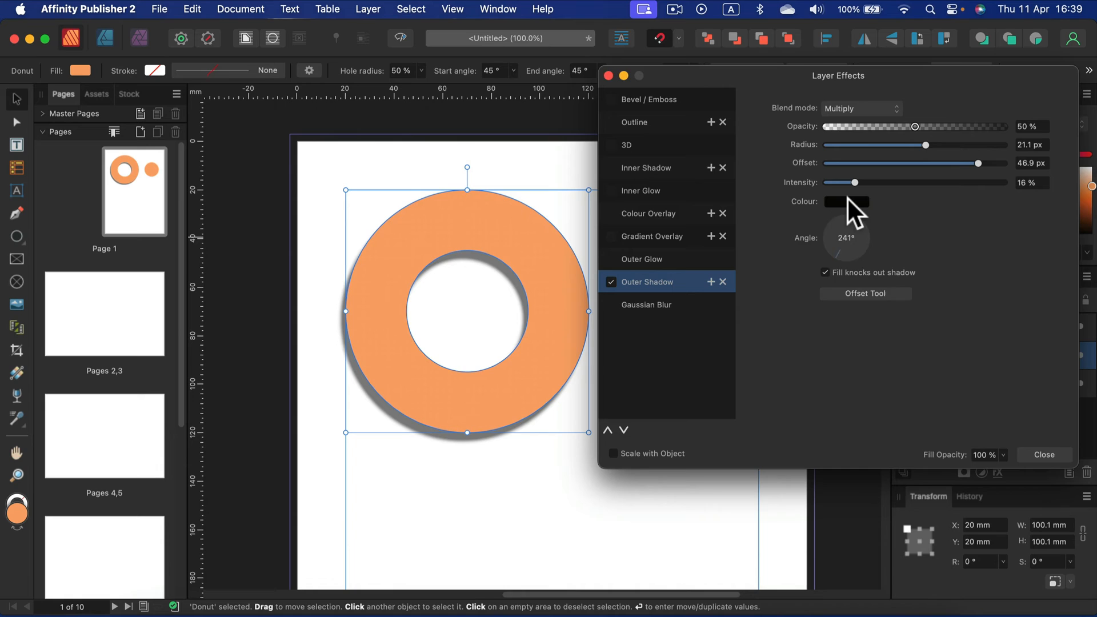
Step: Set the donut's shadow colour to a dark grey via the HSL lightness slider
click(846, 202)
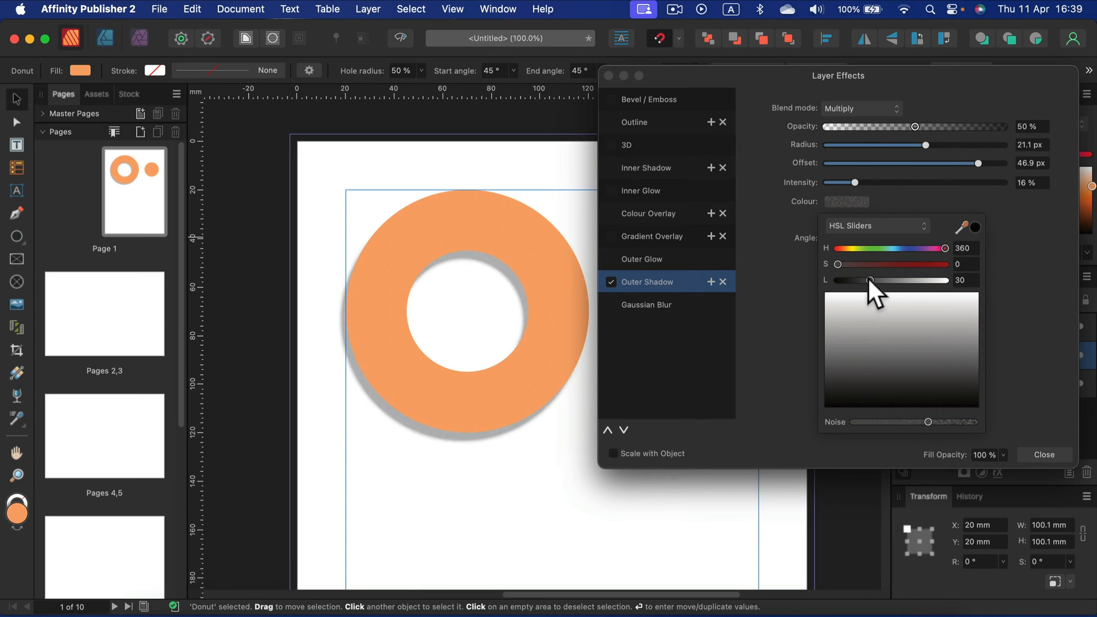
click(861, 108)
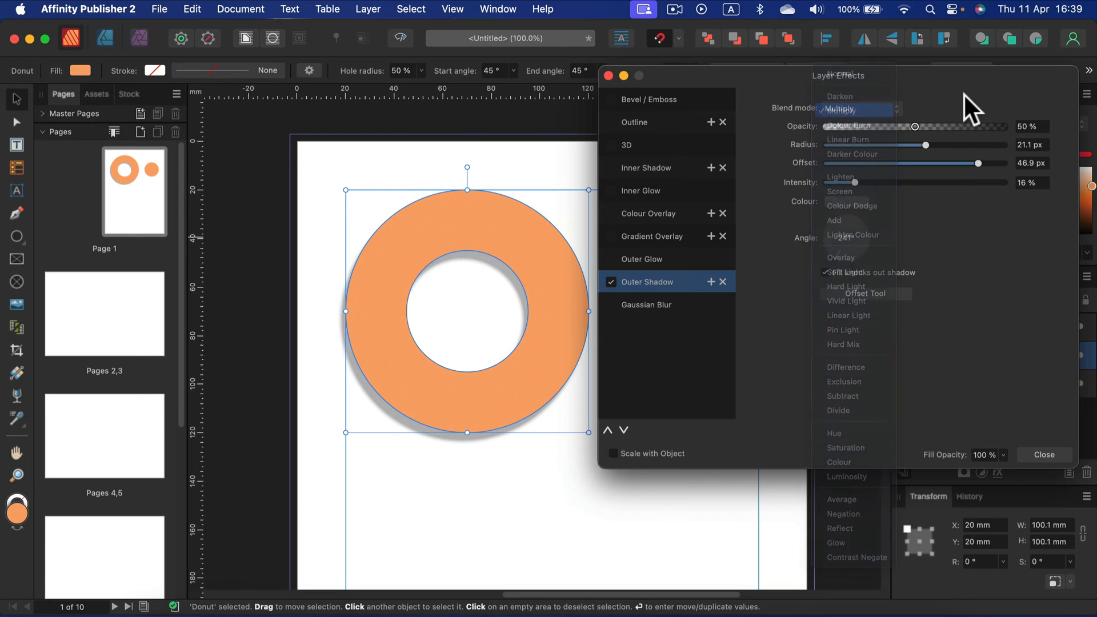
Step: Keep Multiply blending, raise shadow opacity to 84% and close Layer Effects
click(847, 108)
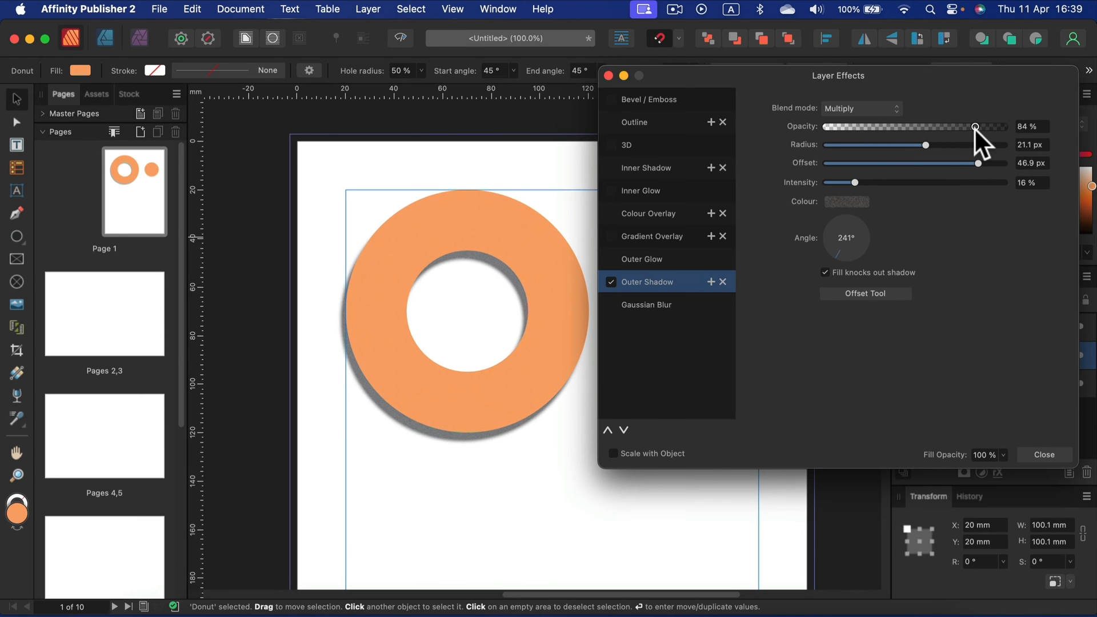
click(466, 306)
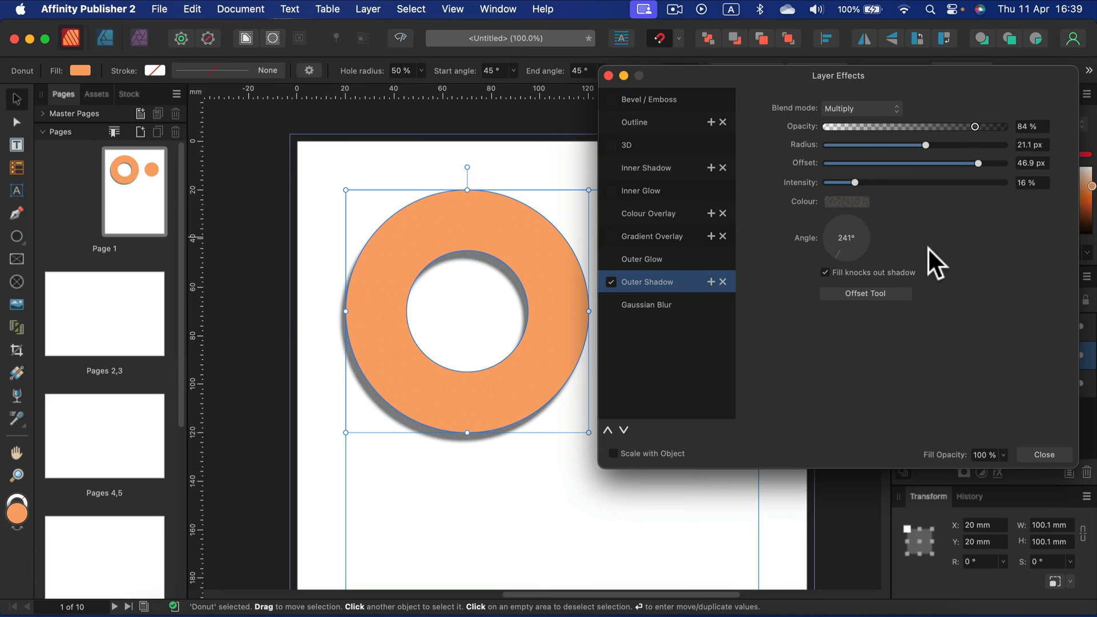
mouse_move(899, 284)
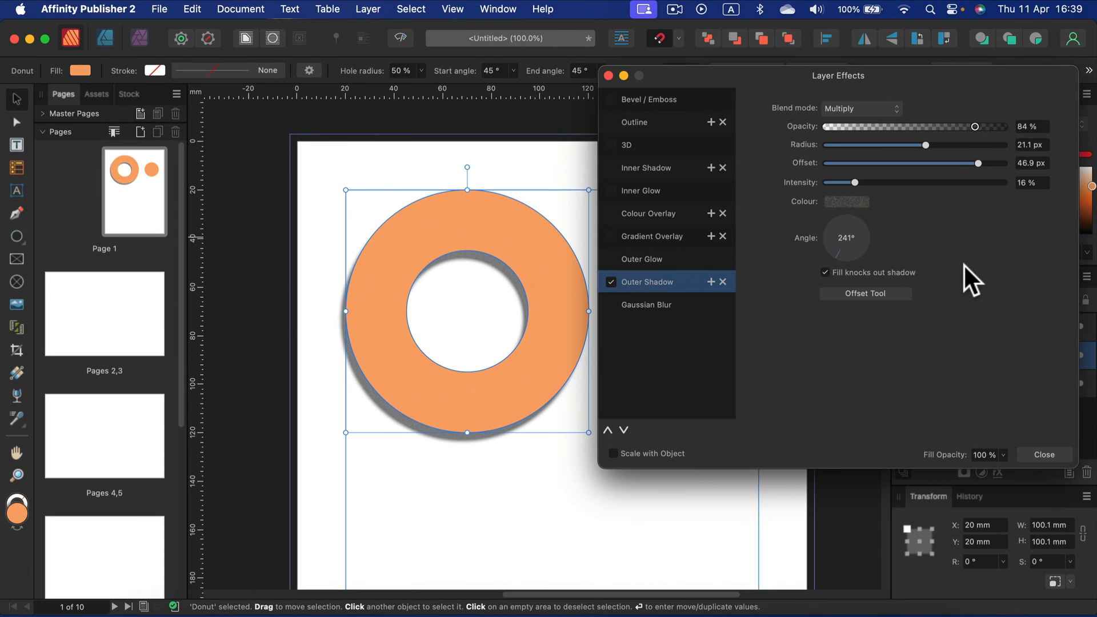
mouse_move(1021, 370)
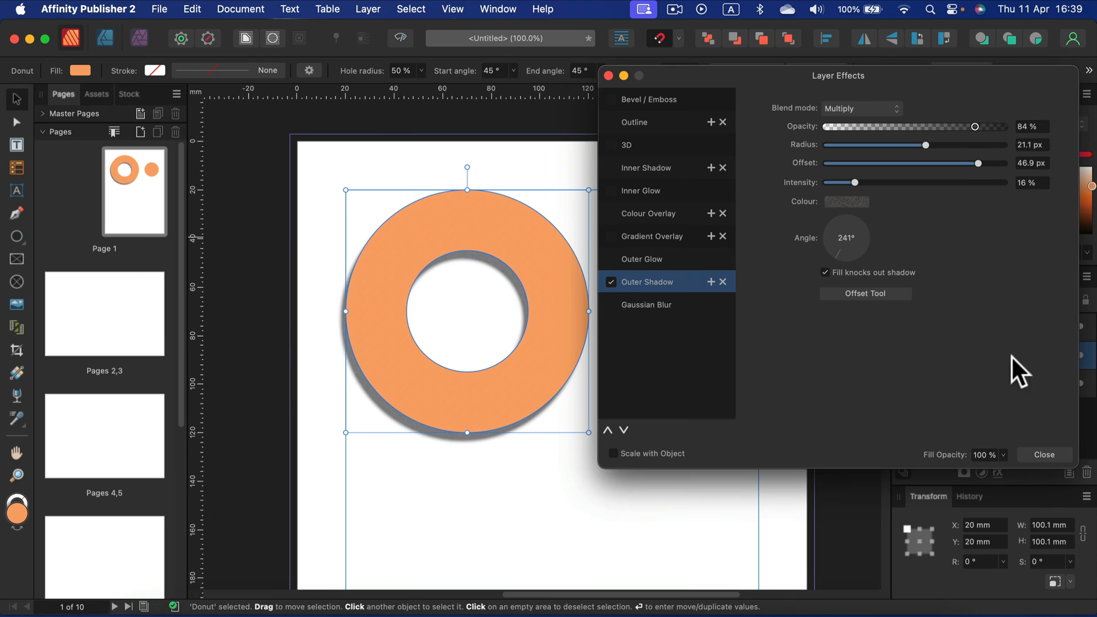
click(1044, 454)
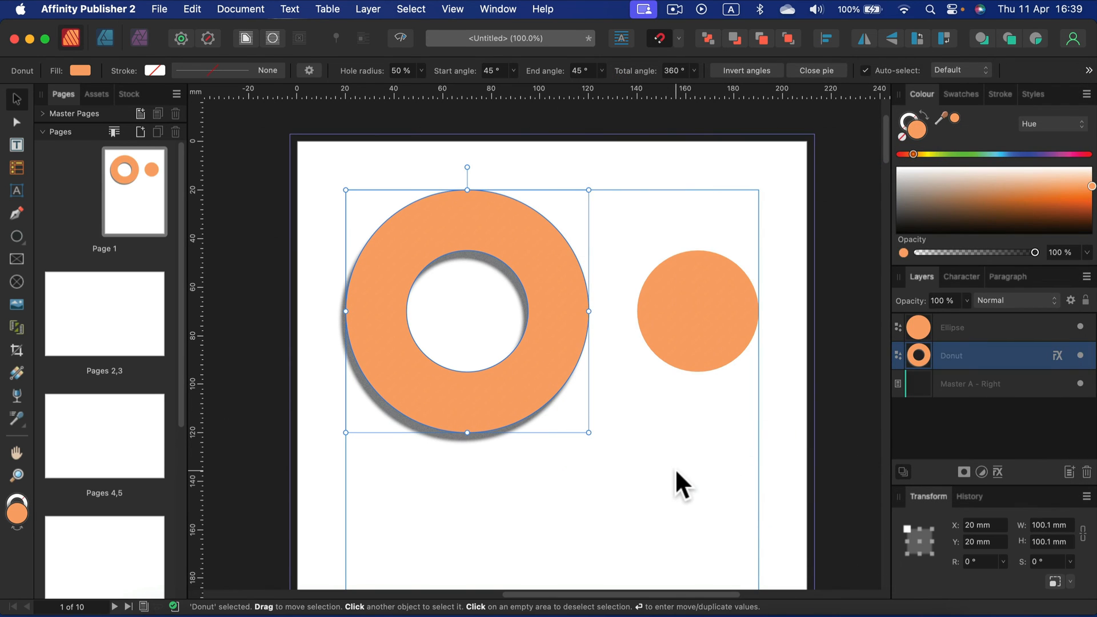
click(696, 311)
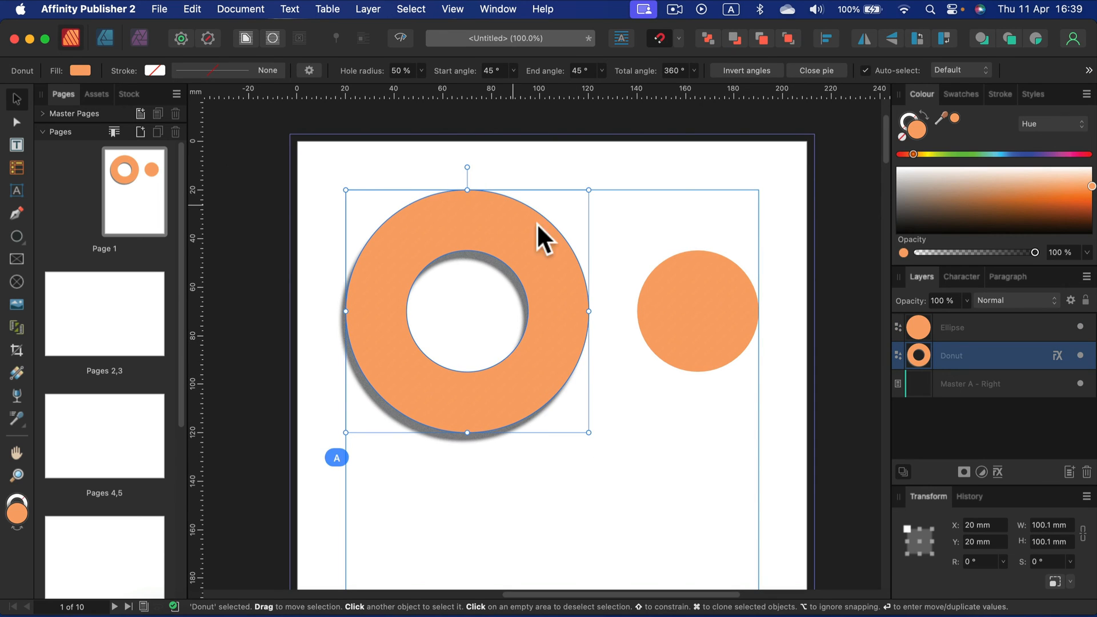
mouse_move(596, 290)
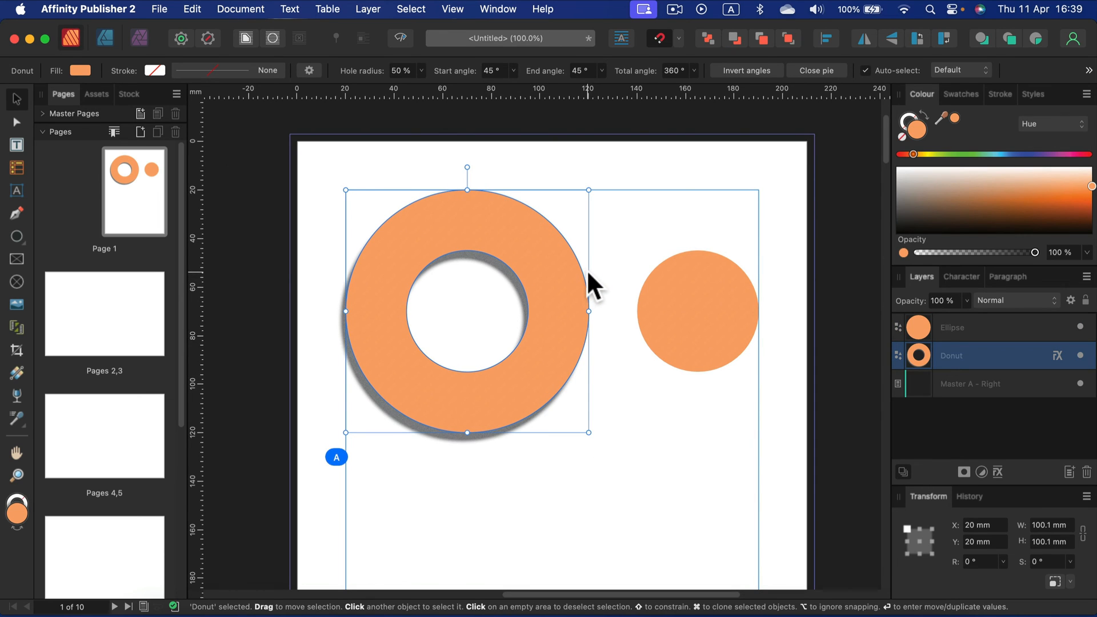
mouse_move(591, 254)
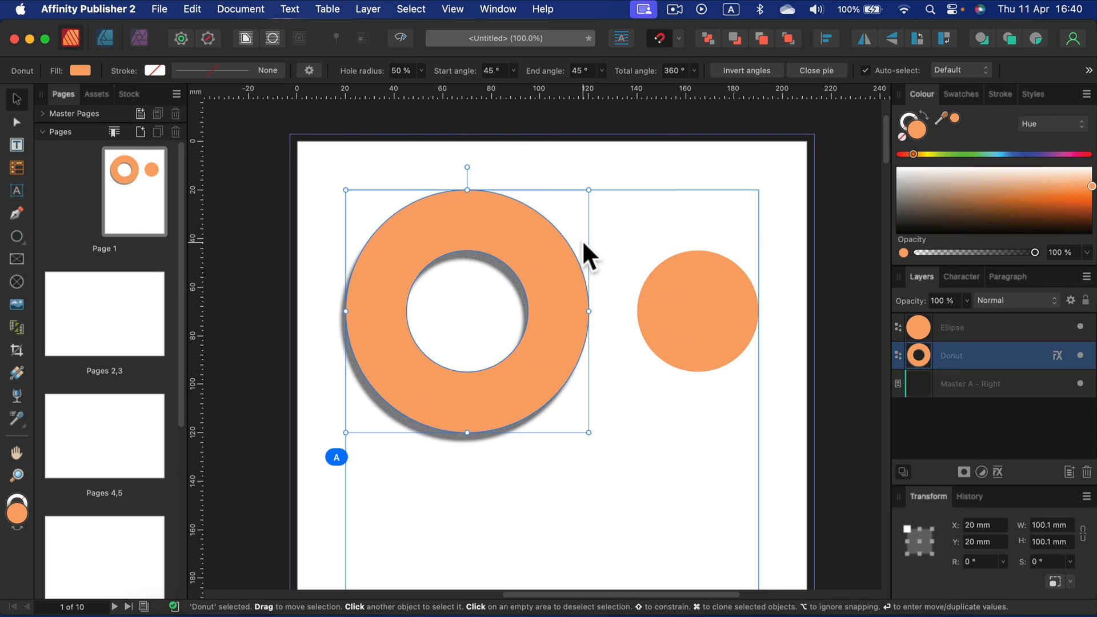
mouse_move(567, 242)
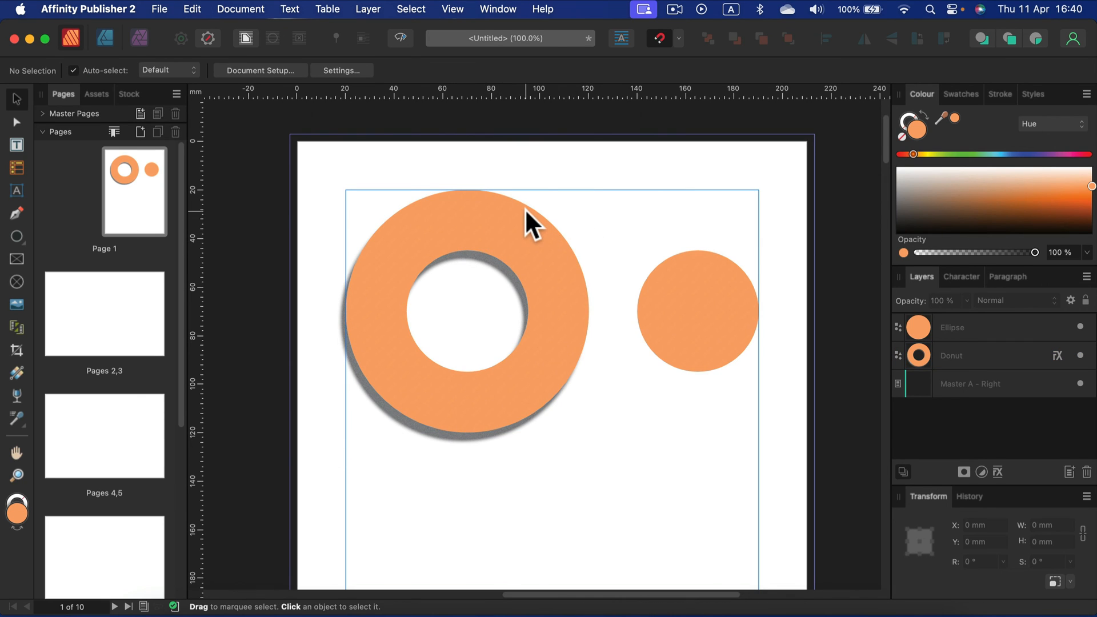
click(697, 311)
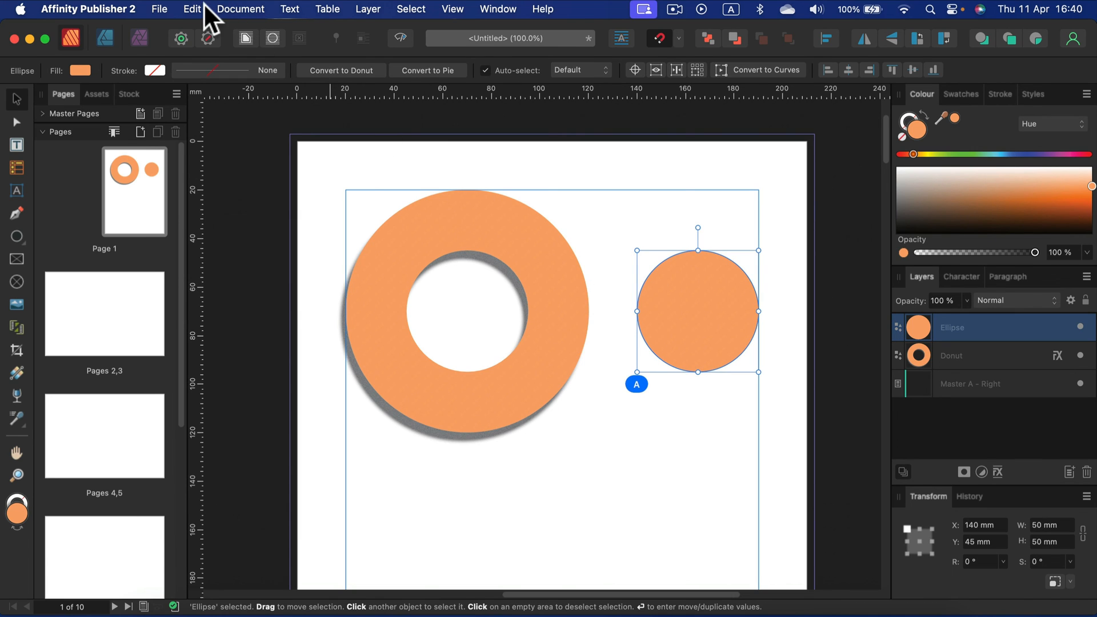
Step: Paste the donut's grey shadow onto the orange circle and deselect to view it
click(191, 9)
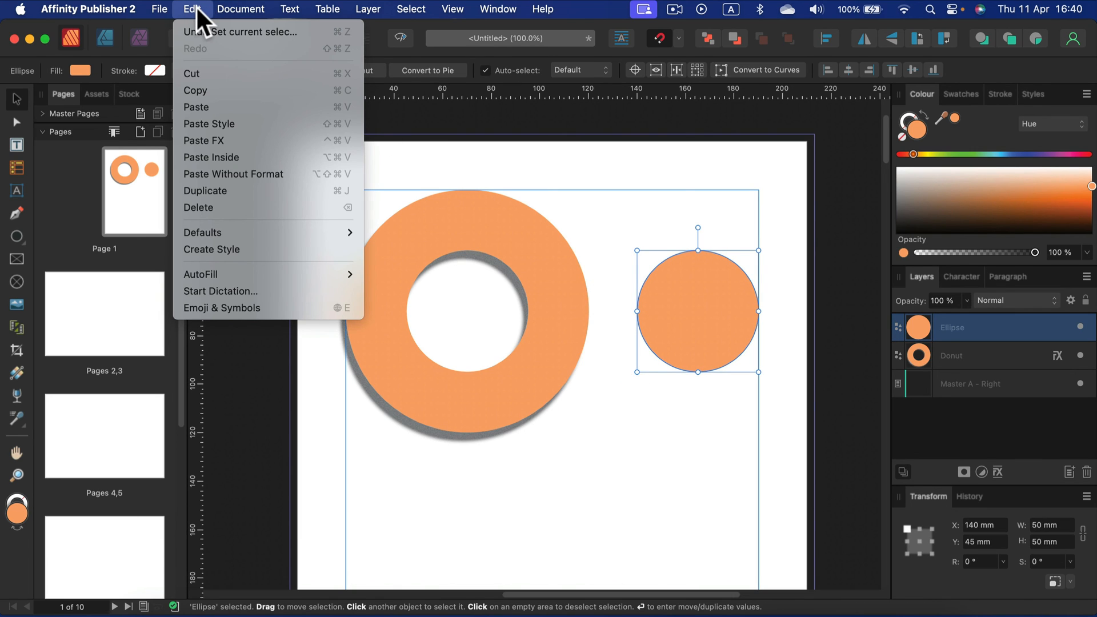
mouse_move(231, 140)
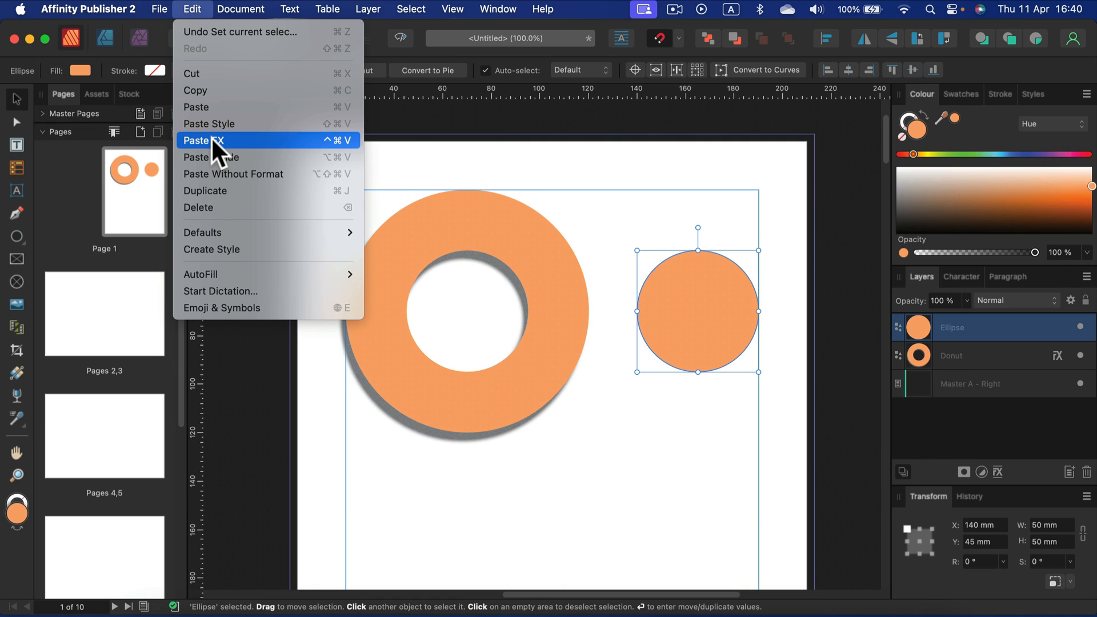
click(205, 140)
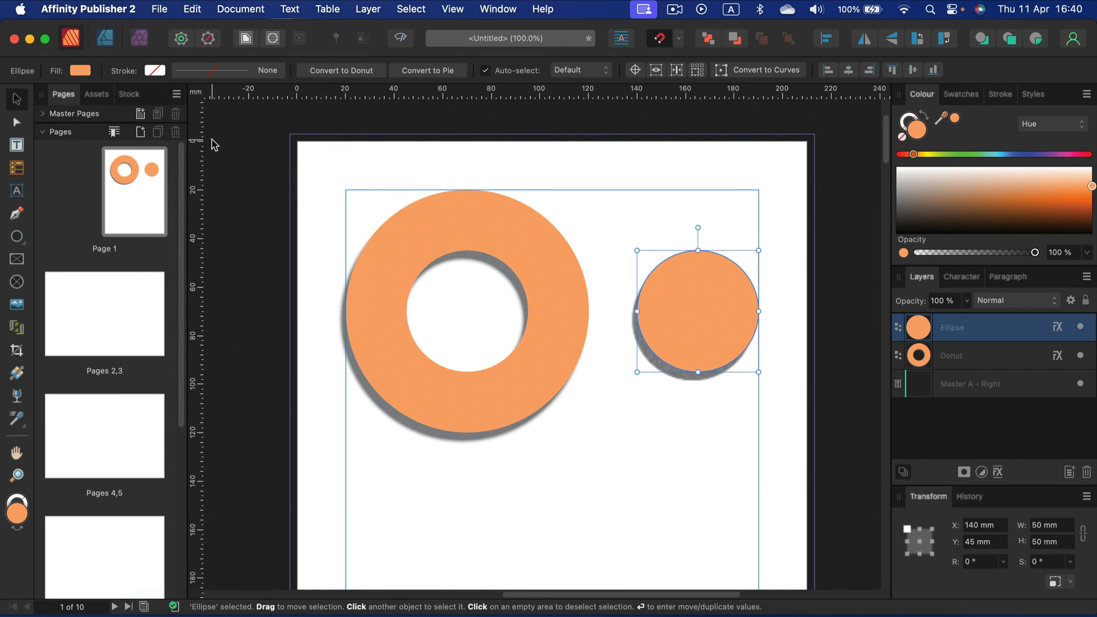
click(671, 459)
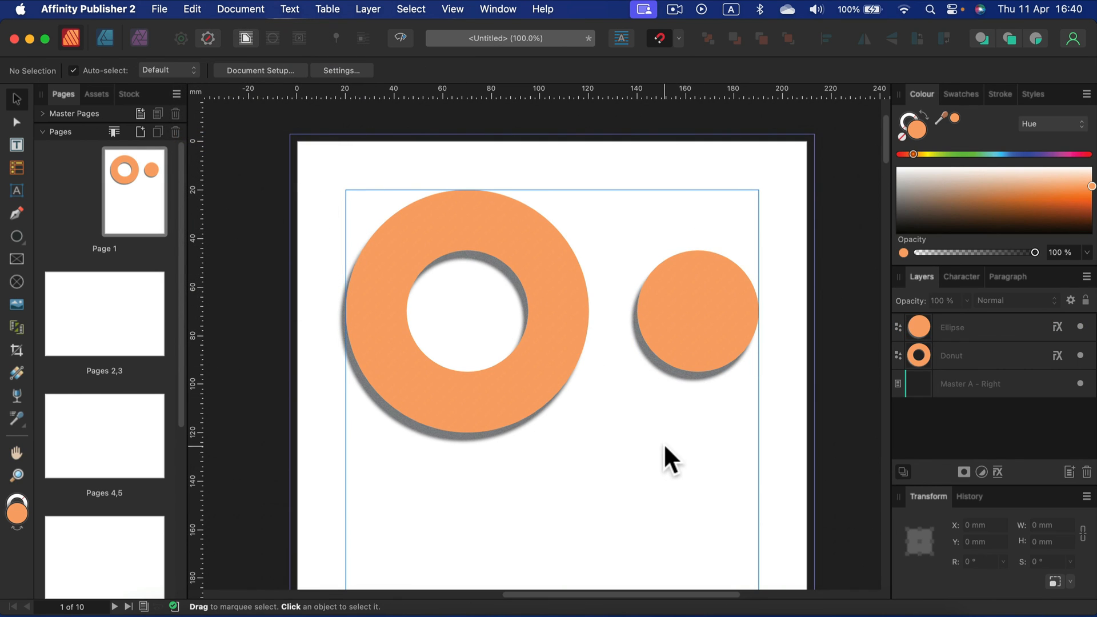